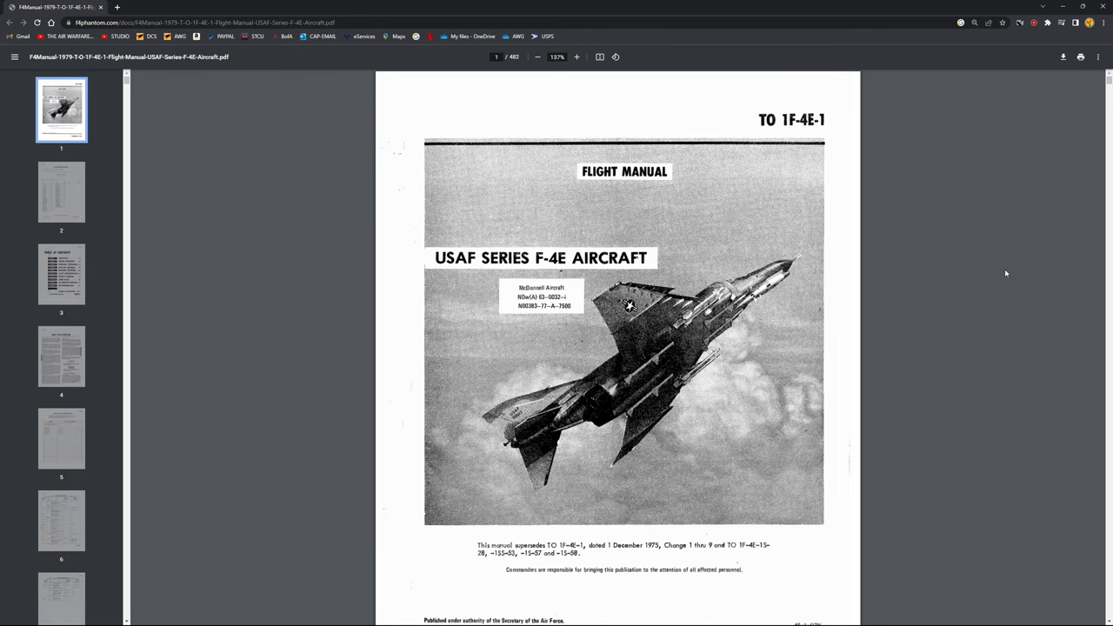
pyautogui.scroll(-3)
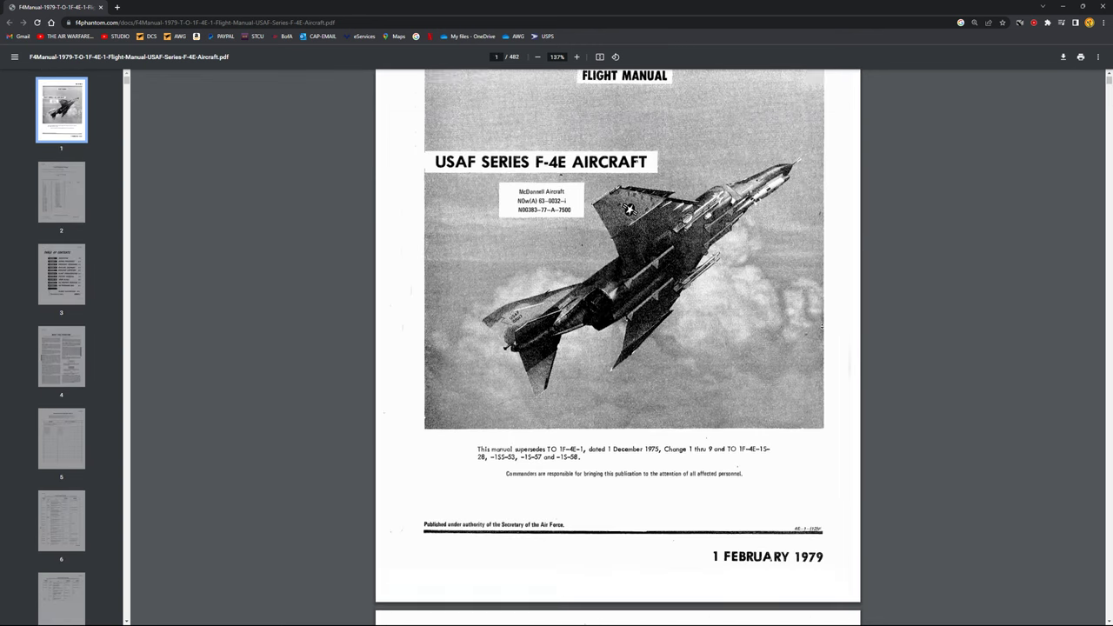
pyautogui.scroll(-3)
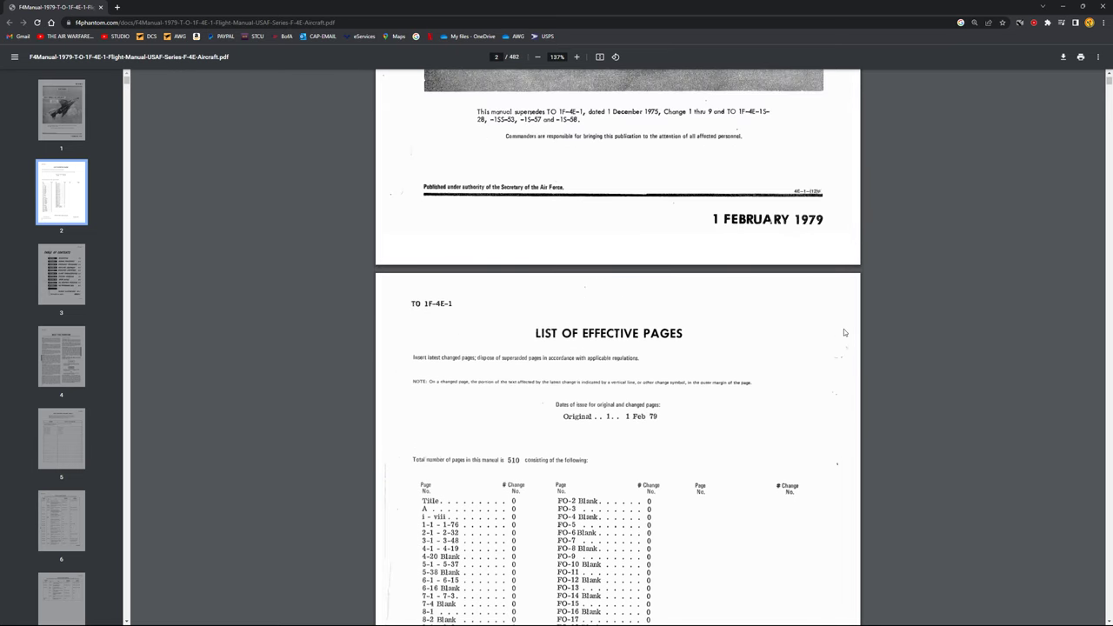
pyautogui.scroll(3)
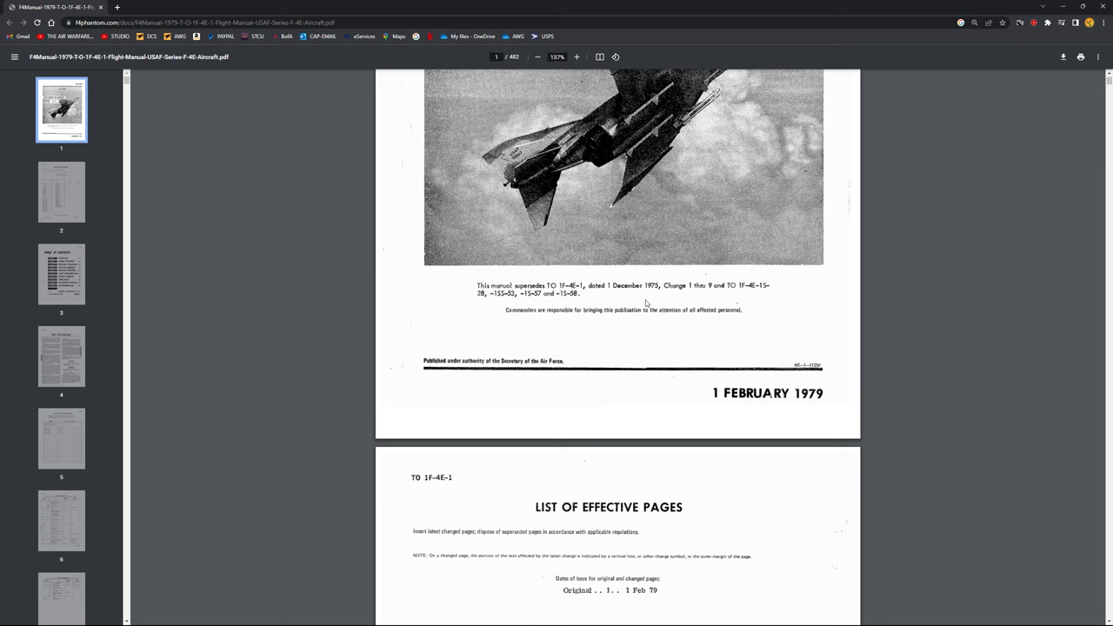
pyautogui.moveTo(739, 290)
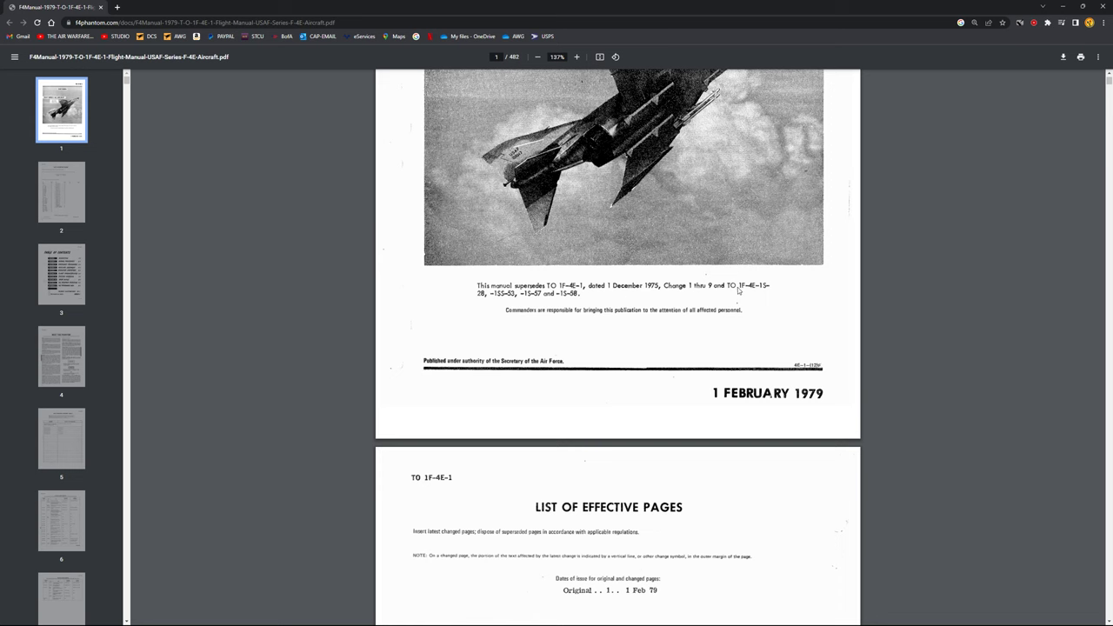
pyautogui.scroll(3)
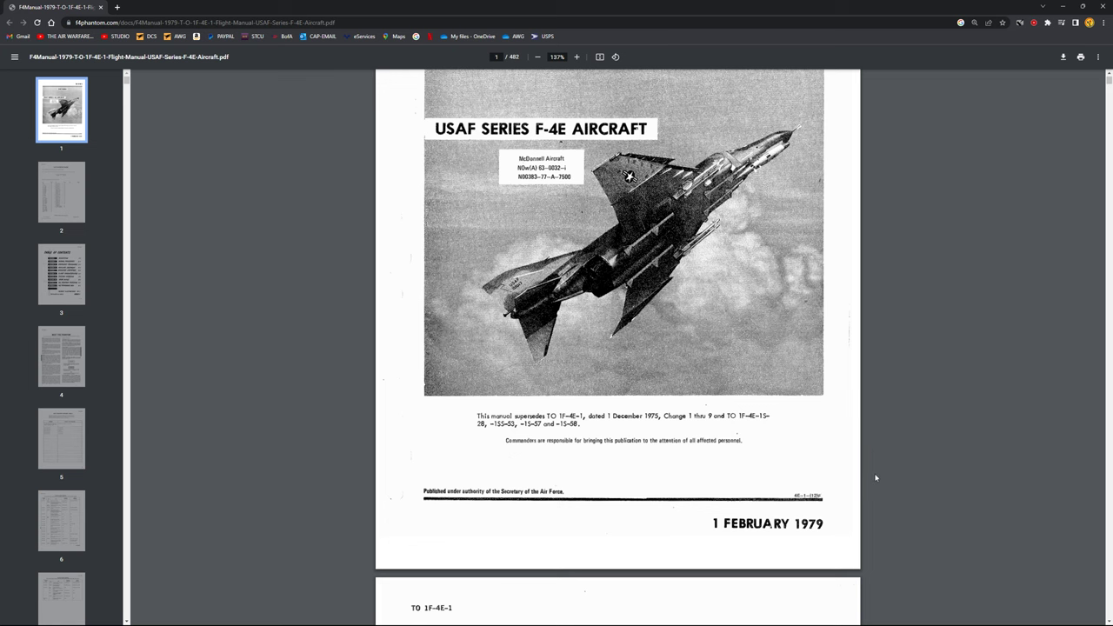
pyautogui.scroll(3)
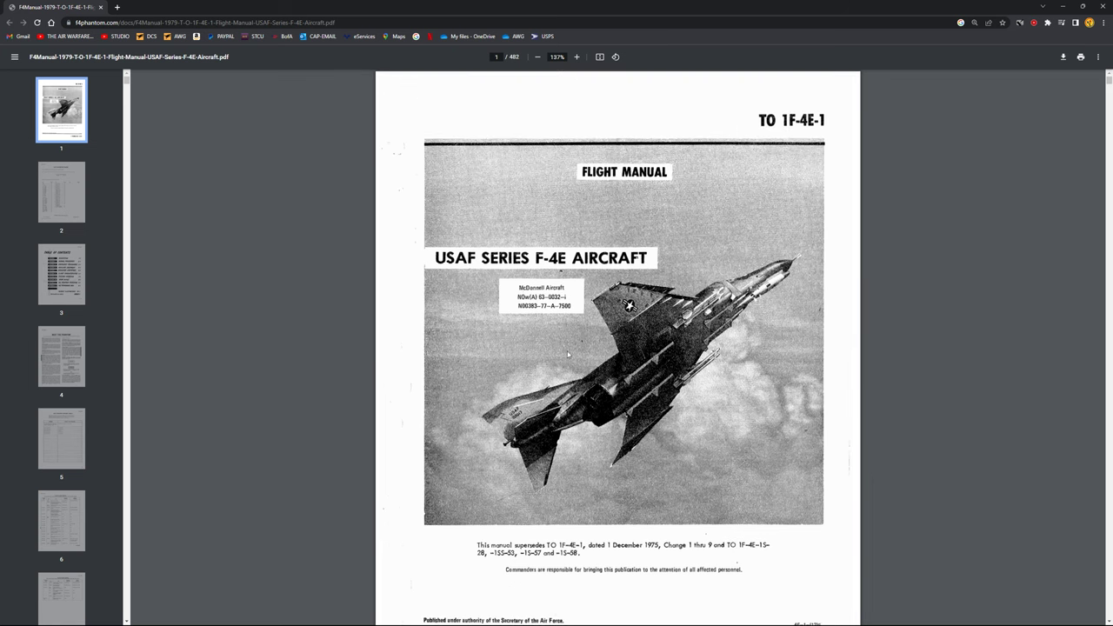
pyautogui.scroll(-3)
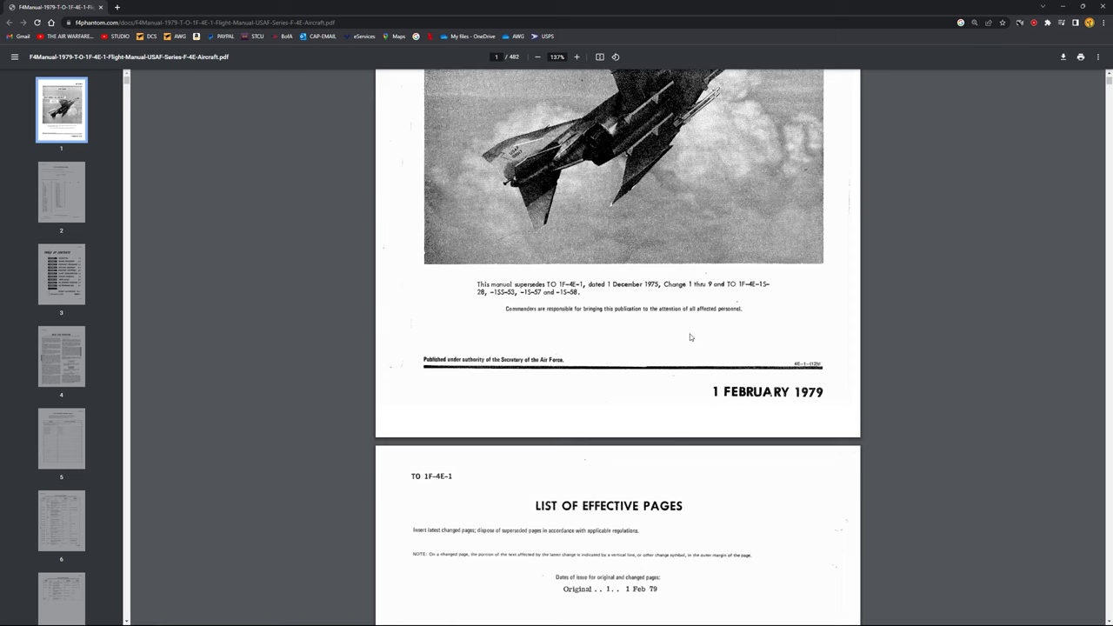
pyautogui.scroll(-3)
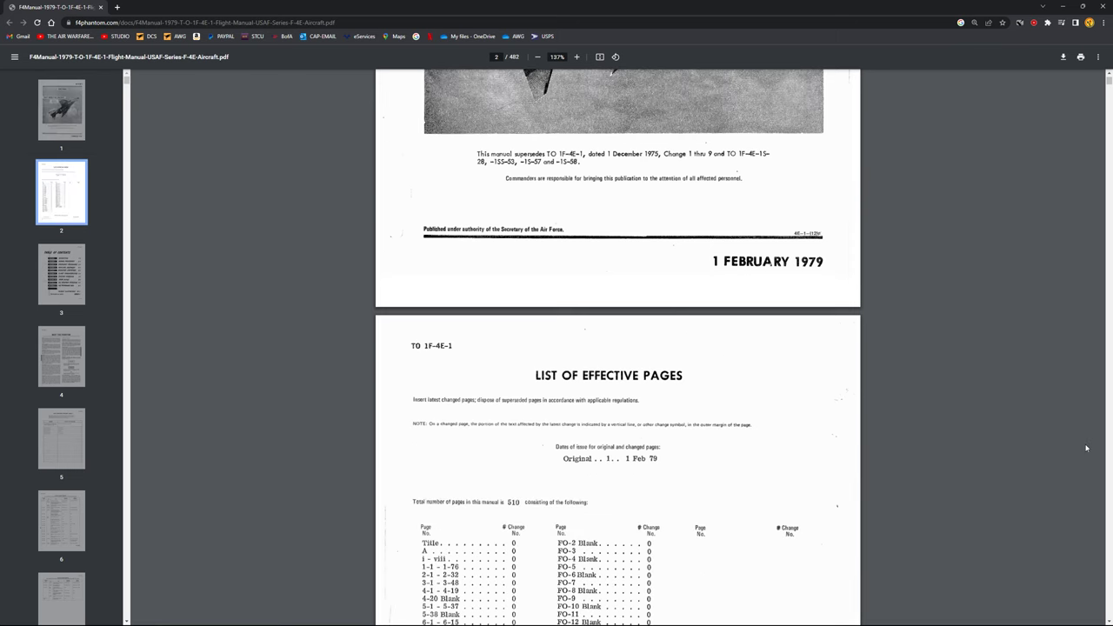
pyautogui.scroll(-3)
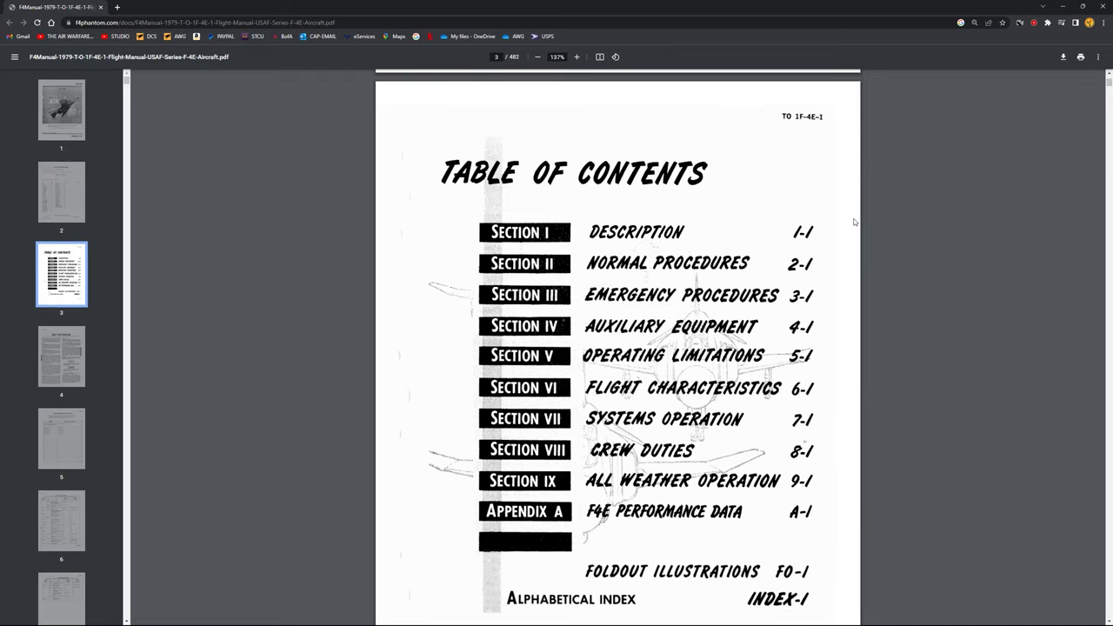
pyautogui.moveTo(748, 268)
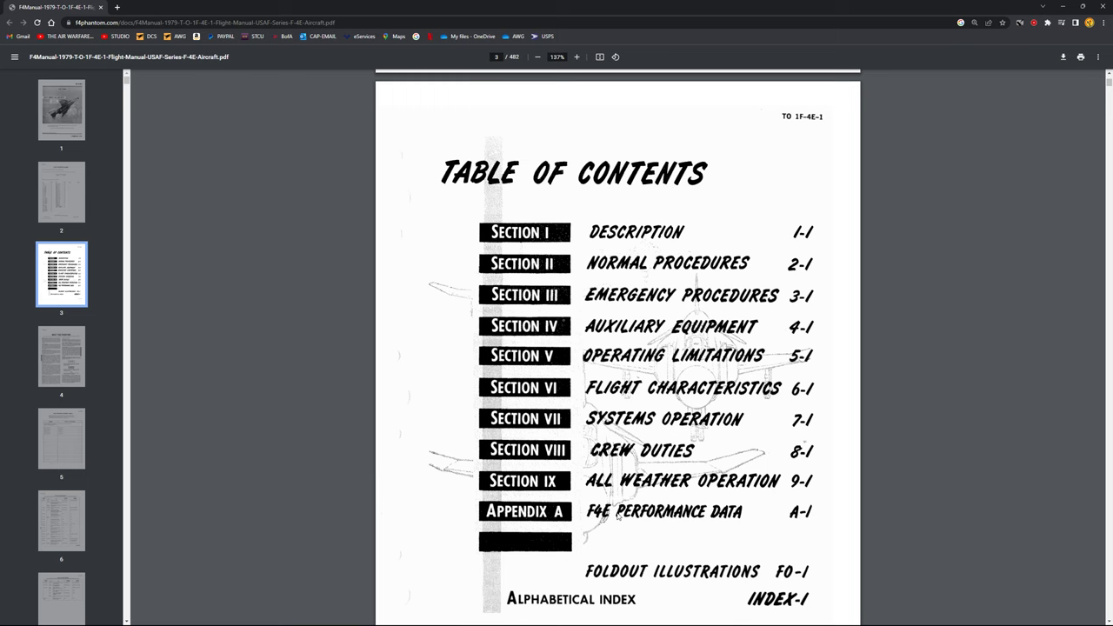
pyautogui.moveTo(744, 522)
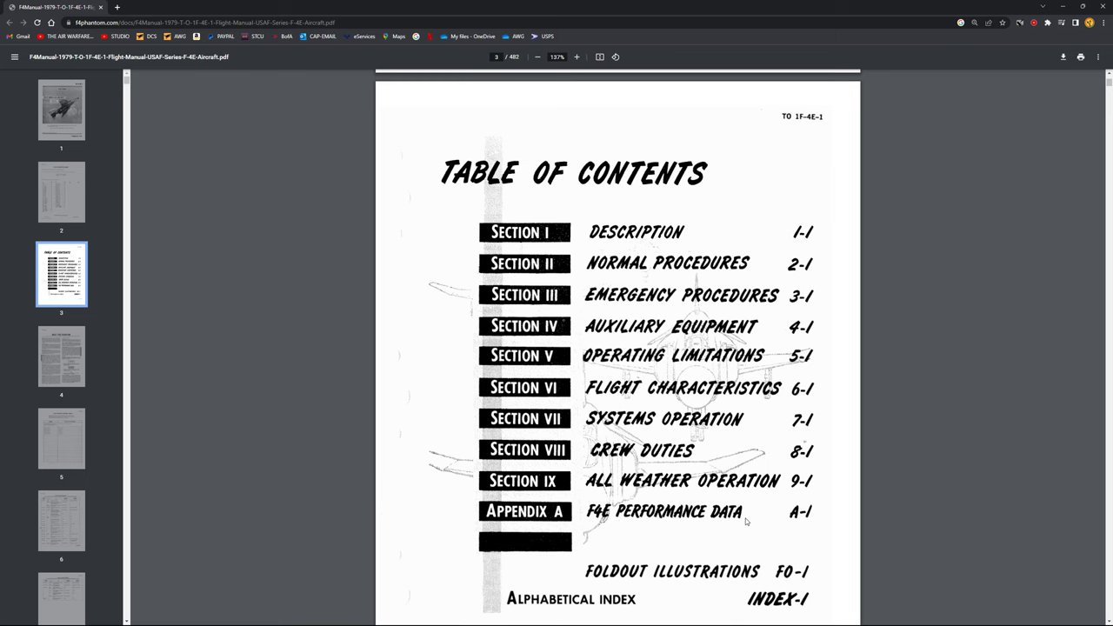
pyautogui.scroll(-3)
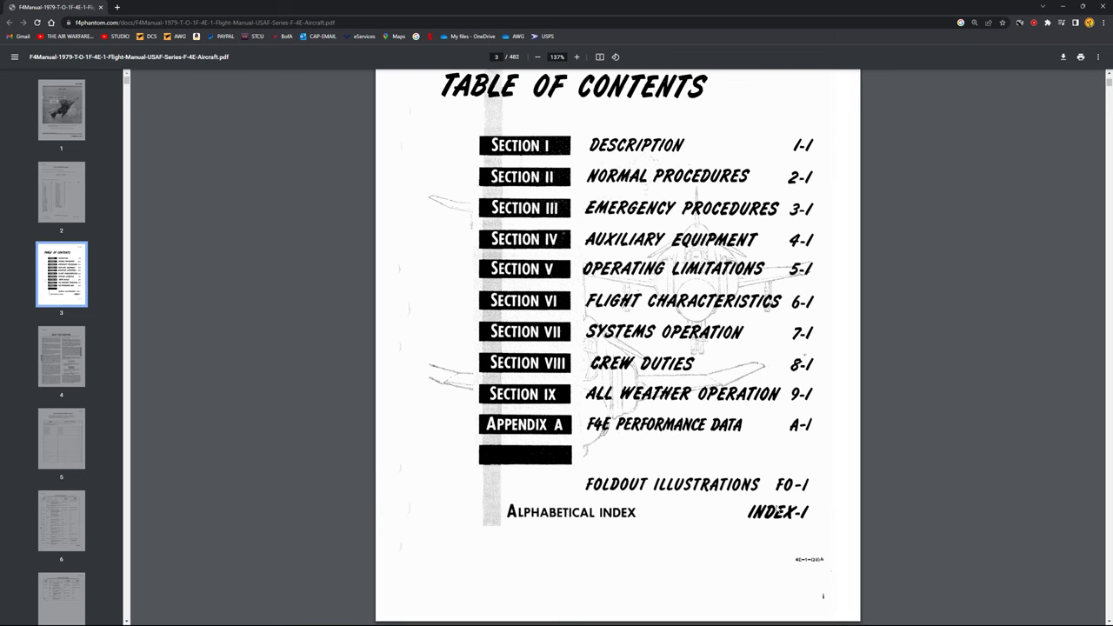
pyautogui.scroll(3)
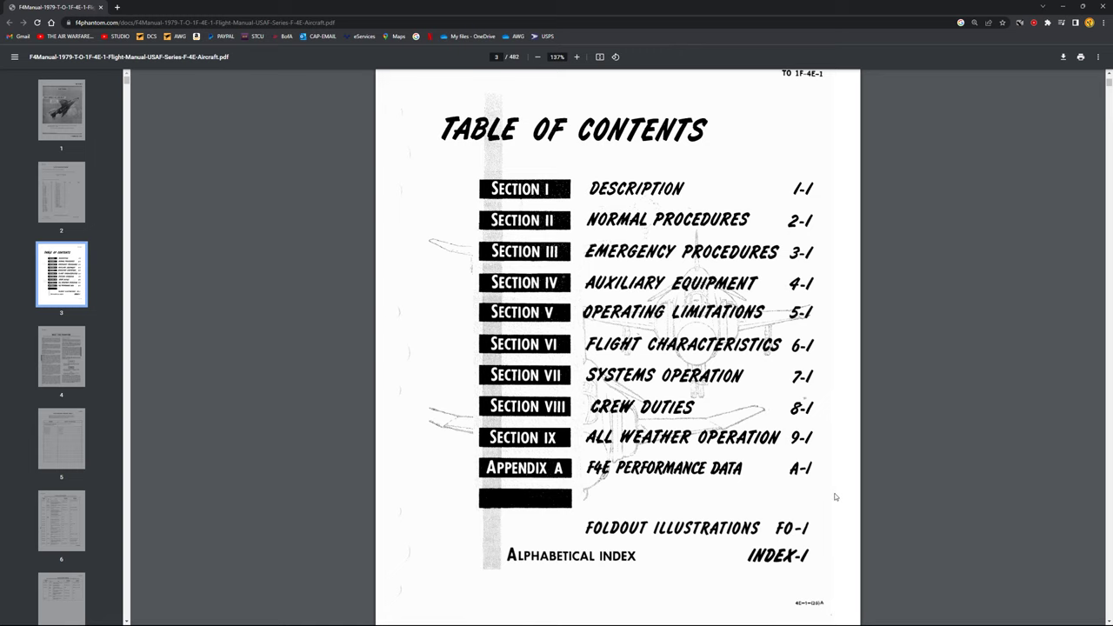
pyautogui.scroll(3)
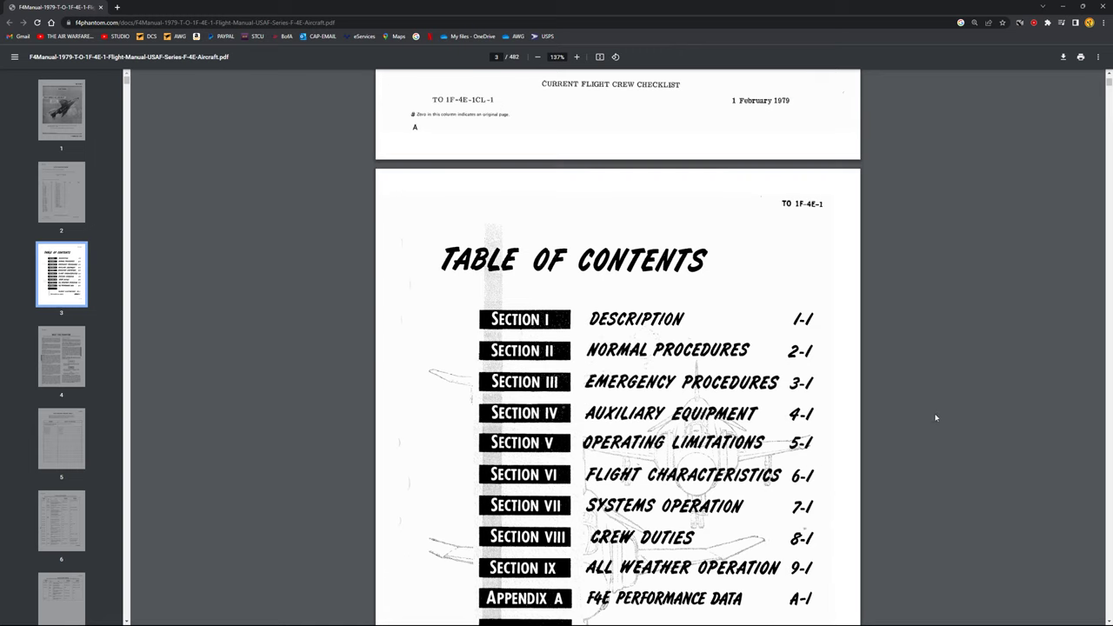
pyautogui.moveTo(565, 393)
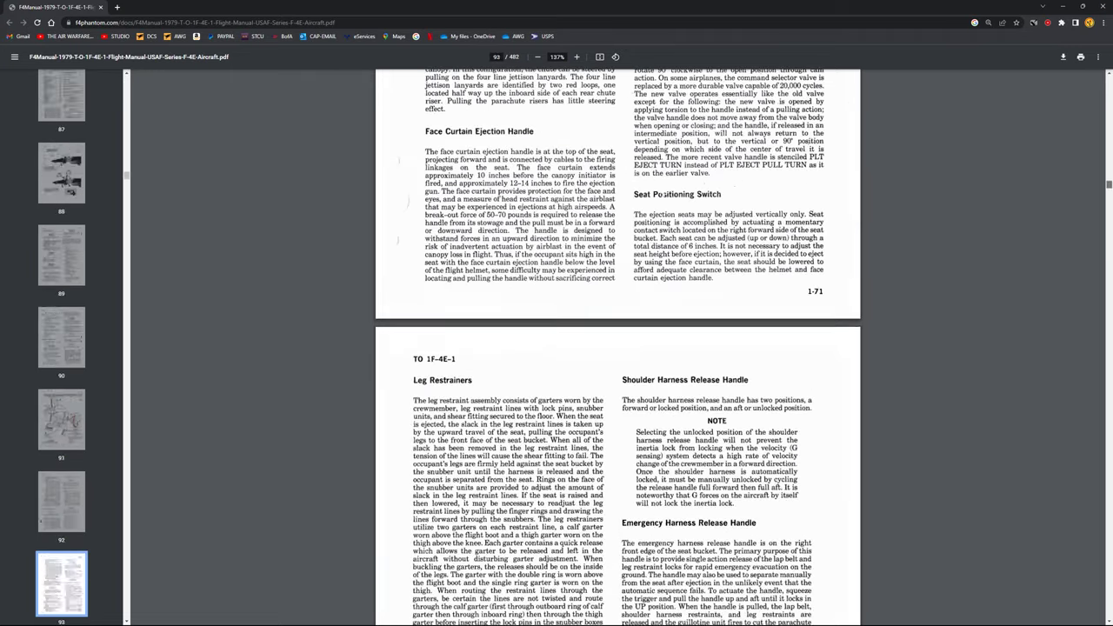
pyautogui.scroll(-3)
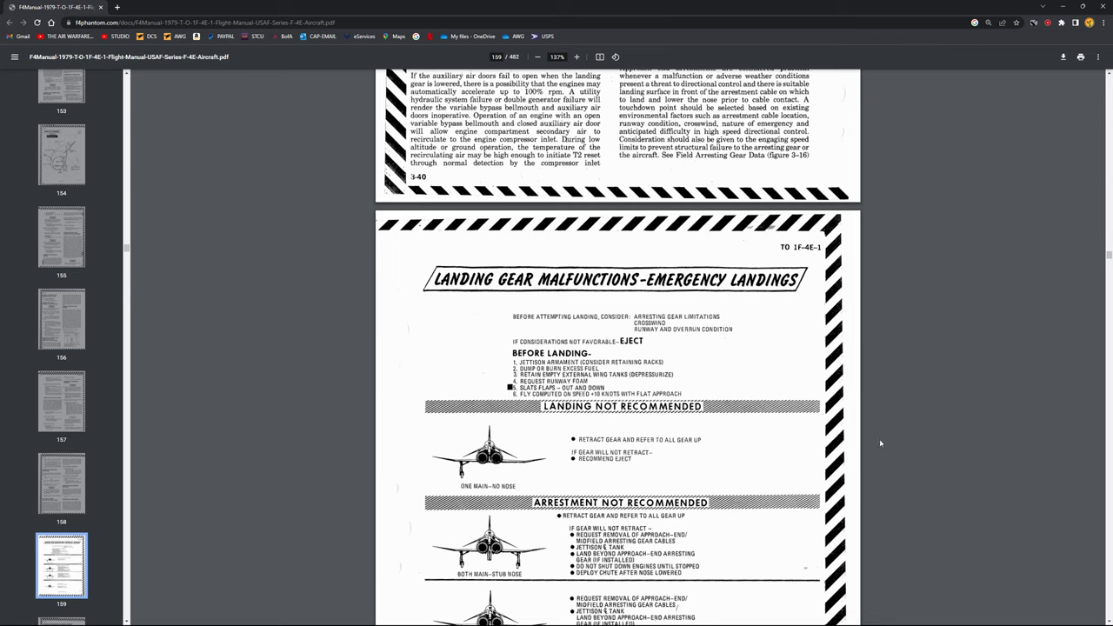
pyautogui.moveTo(963, 432)
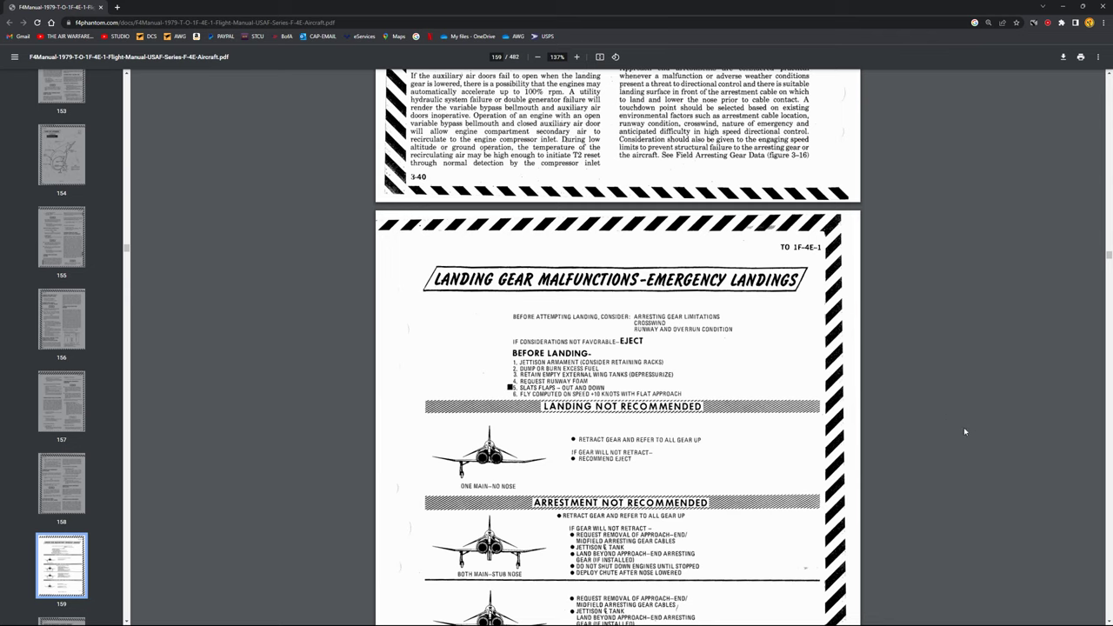
pyautogui.moveTo(831, 237)
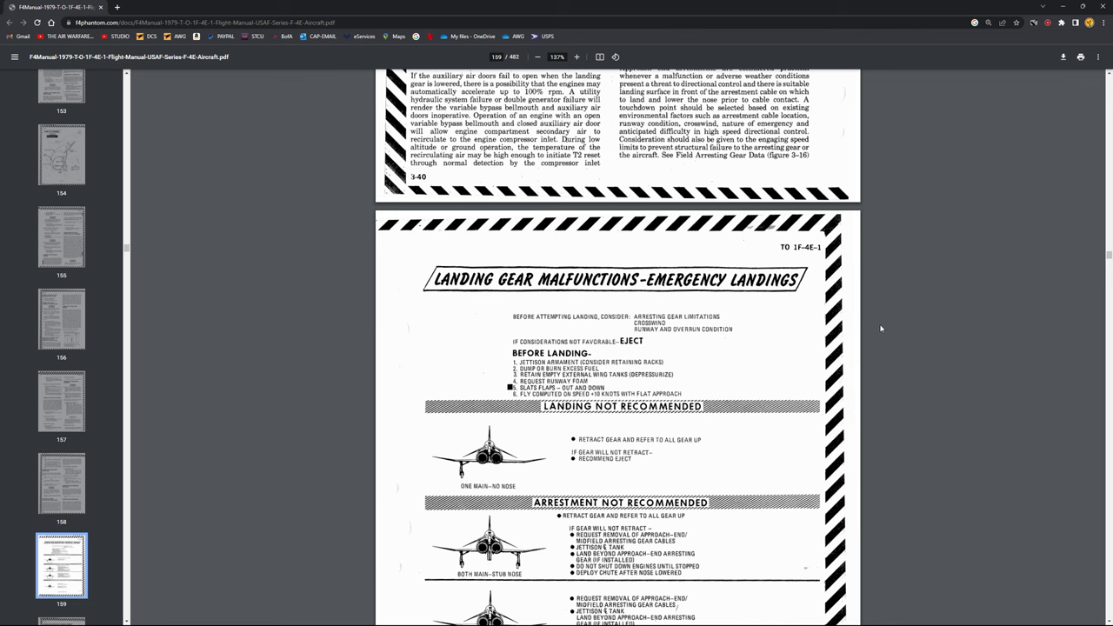
pyautogui.scroll(-3)
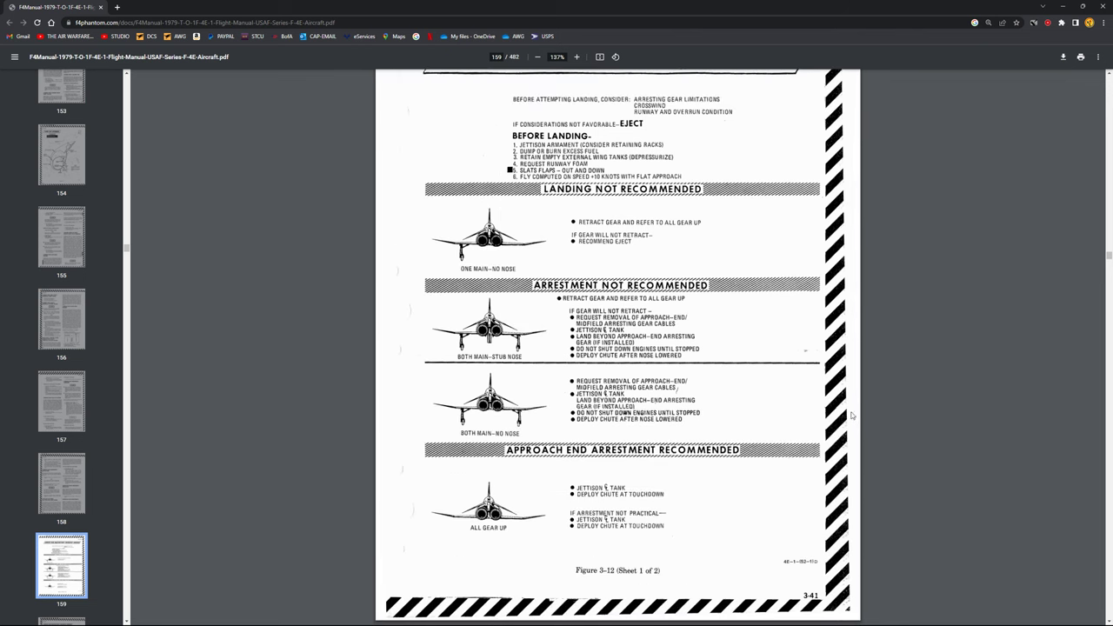
pyautogui.scroll(-3)
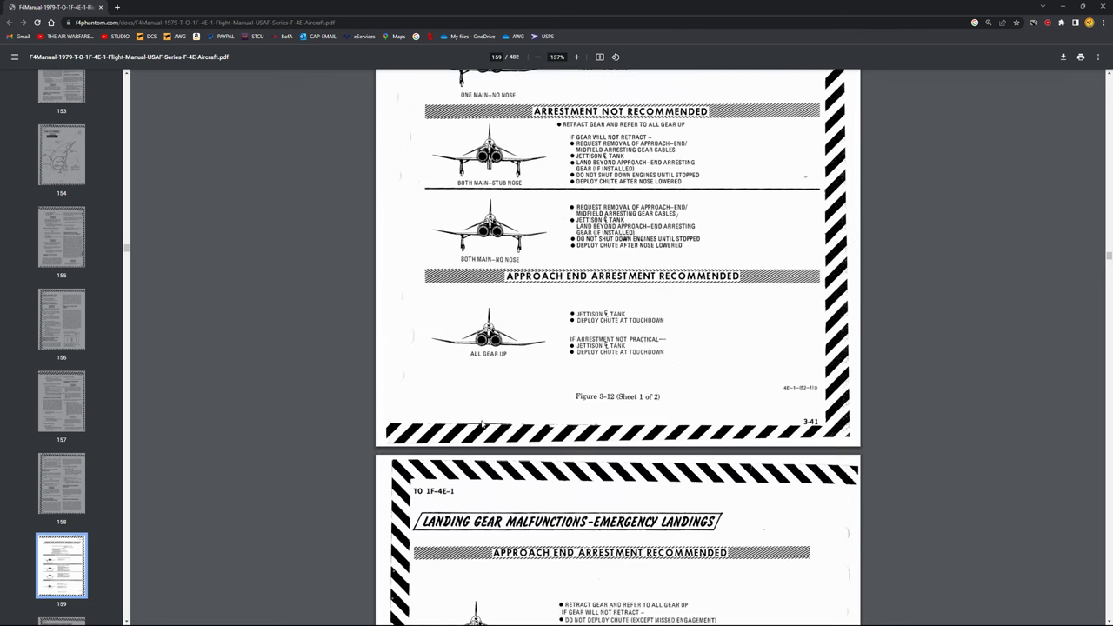
pyautogui.scroll(-3)
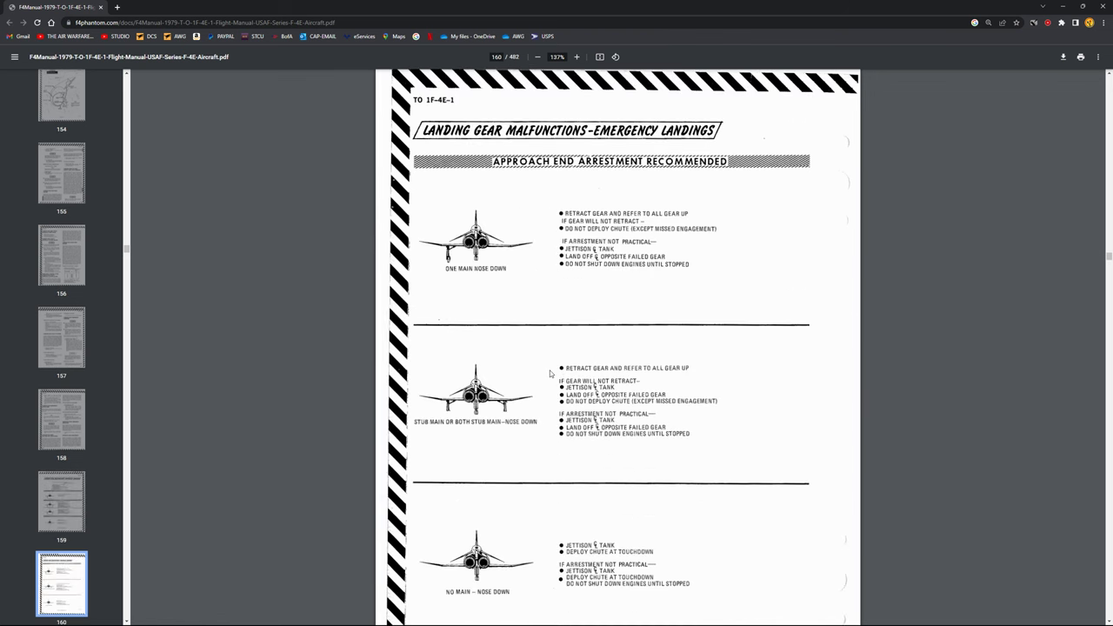
pyautogui.scroll(-3)
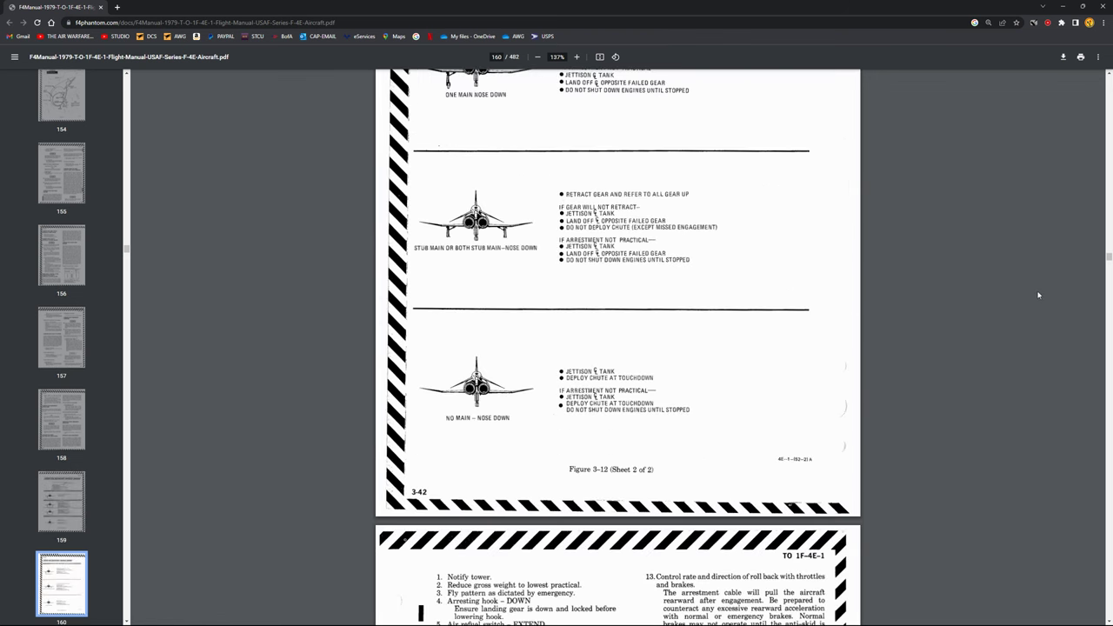
pyautogui.scroll(-3)
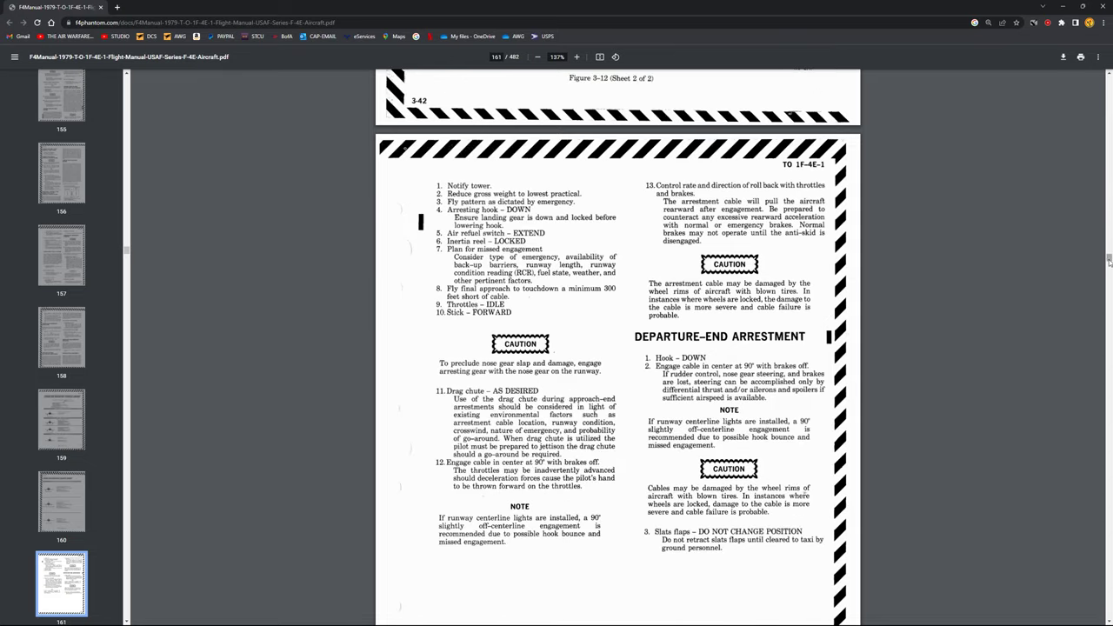
pyautogui.scroll(-3)
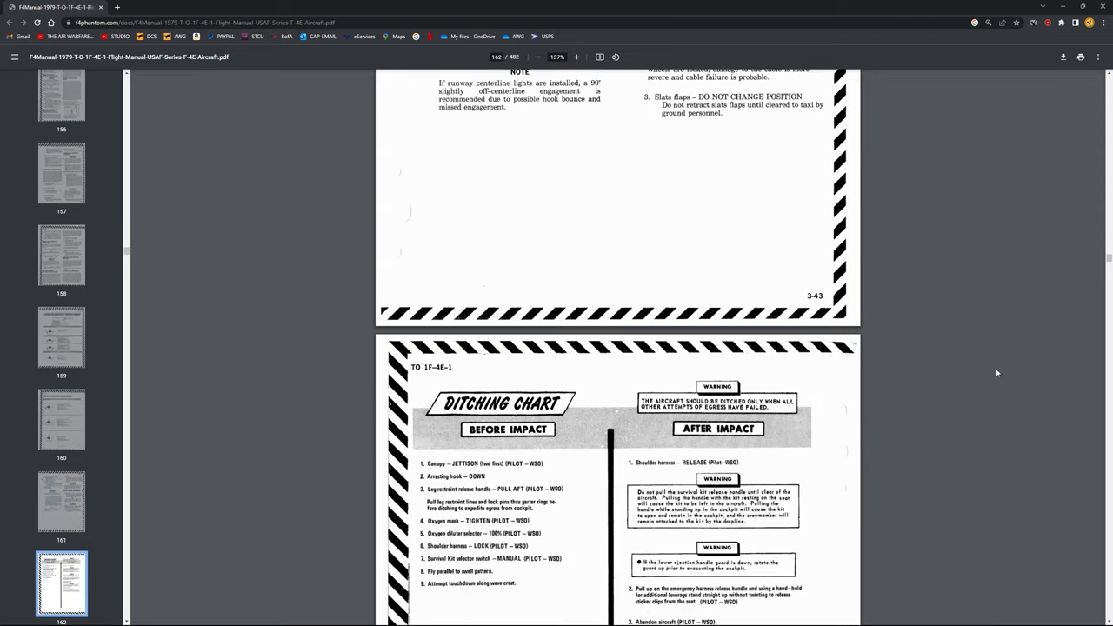
pyautogui.scroll(3)
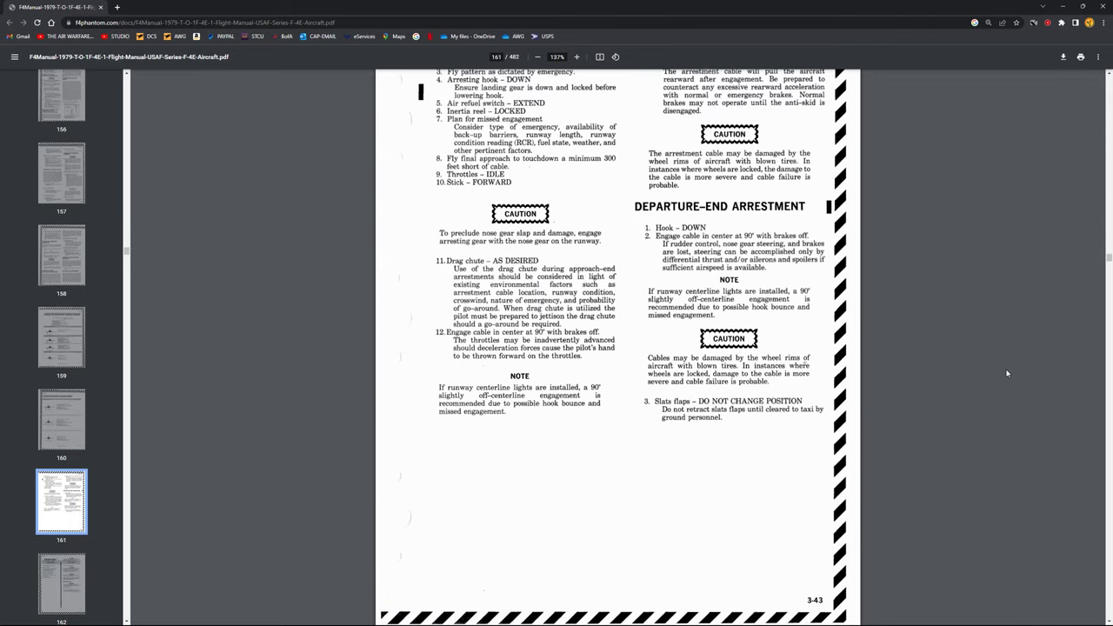
pyautogui.moveTo(1027, 355)
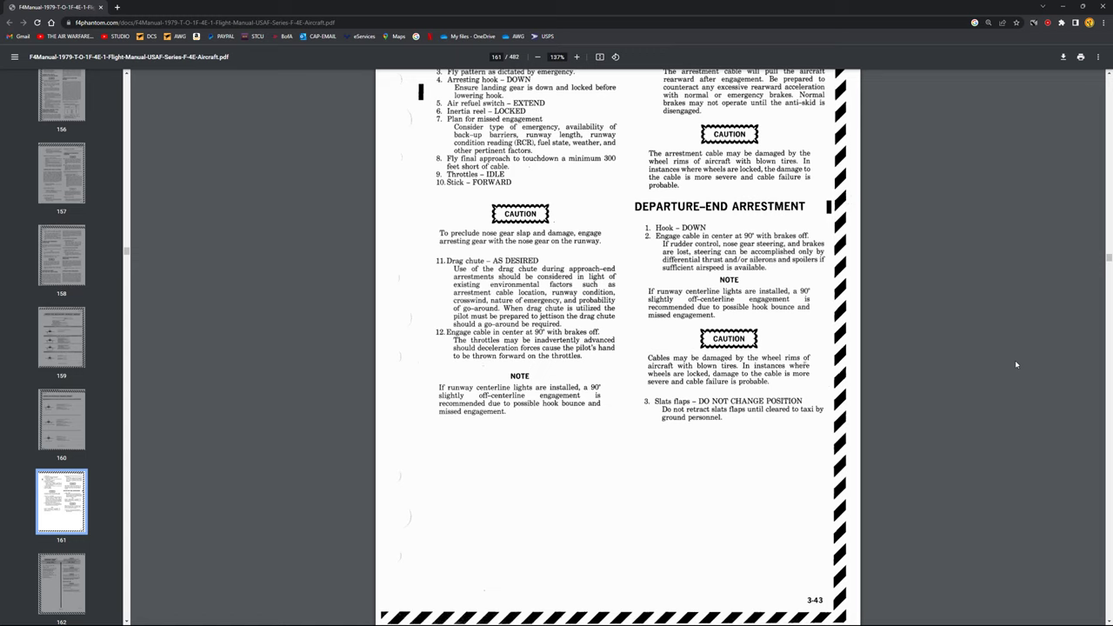
pyautogui.moveTo(1023, 372)
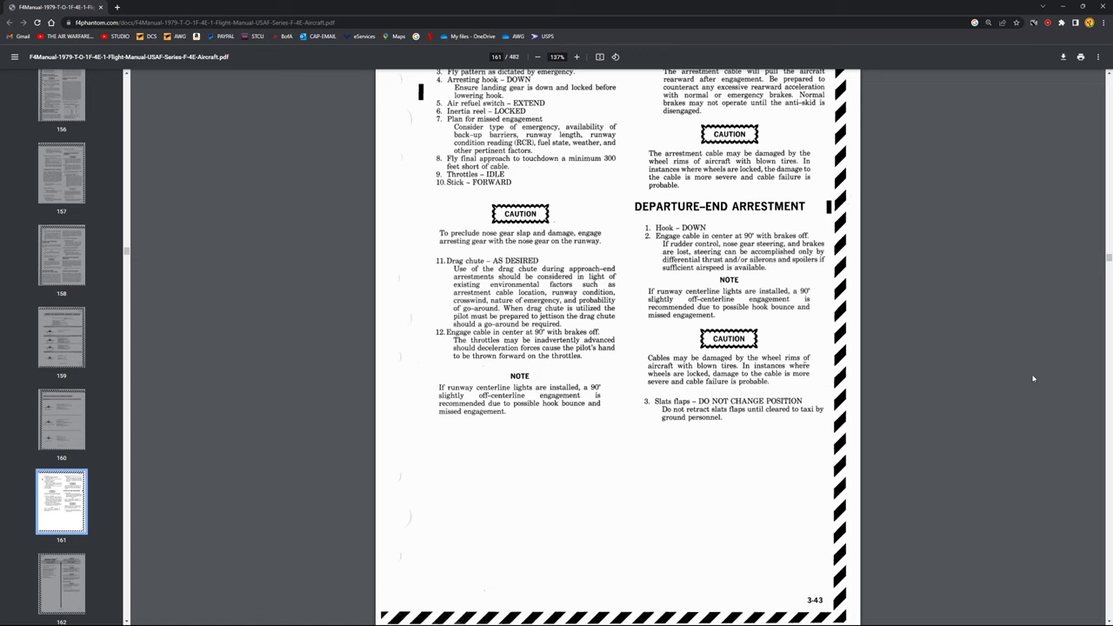
pyautogui.moveTo(994, 339)
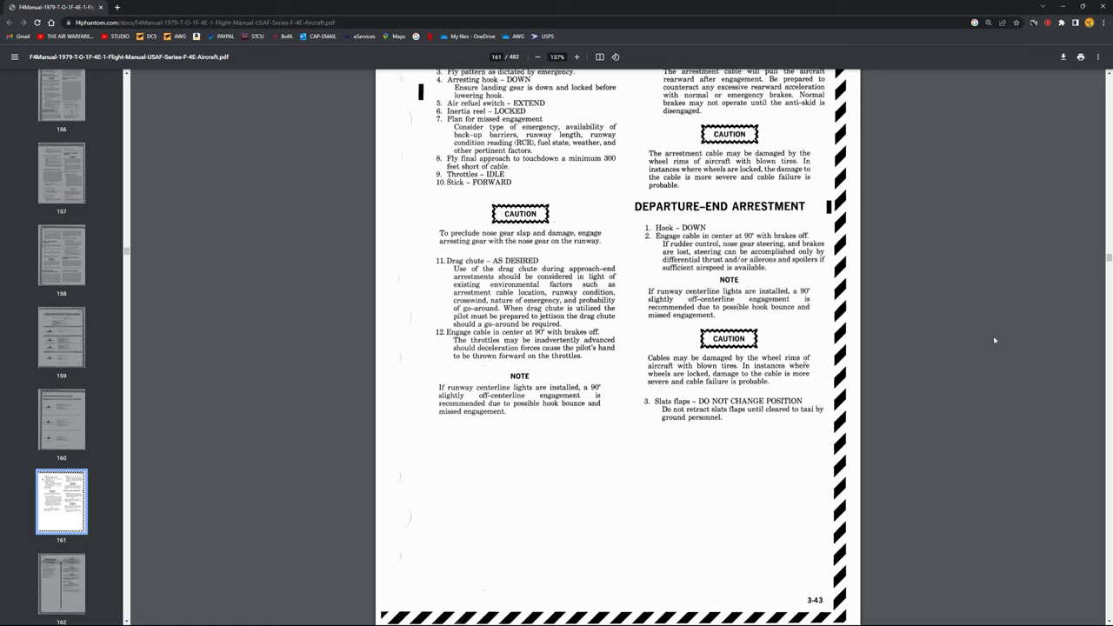
pyautogui.moveTo(1010, 330)
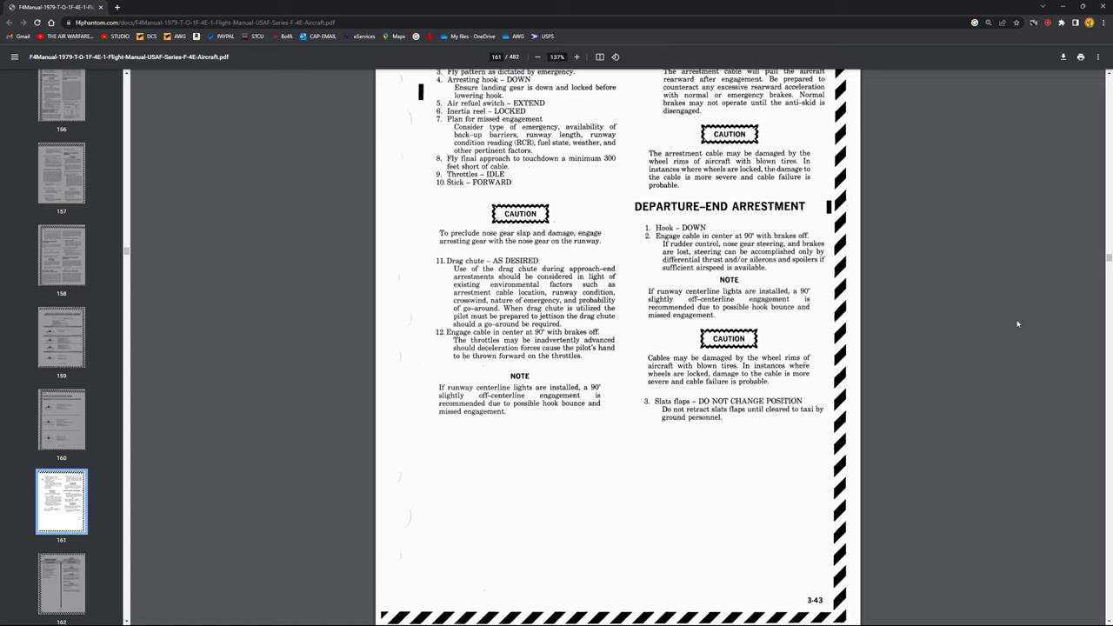
pyautogui.moveTo(1029, 348)
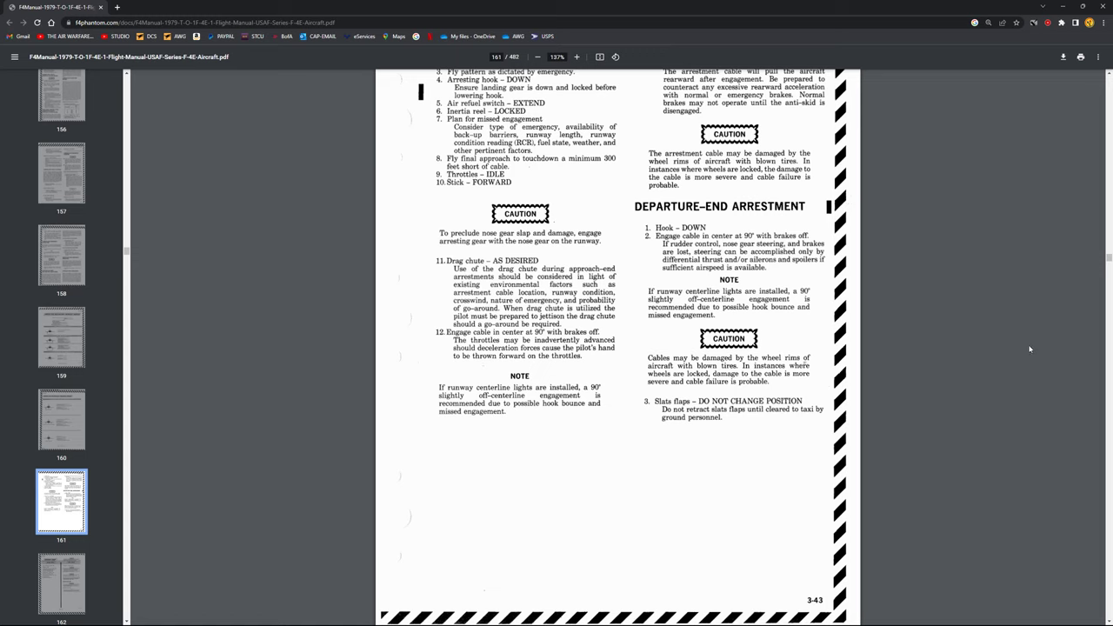
pyautogui.moveTo(1037, 357)
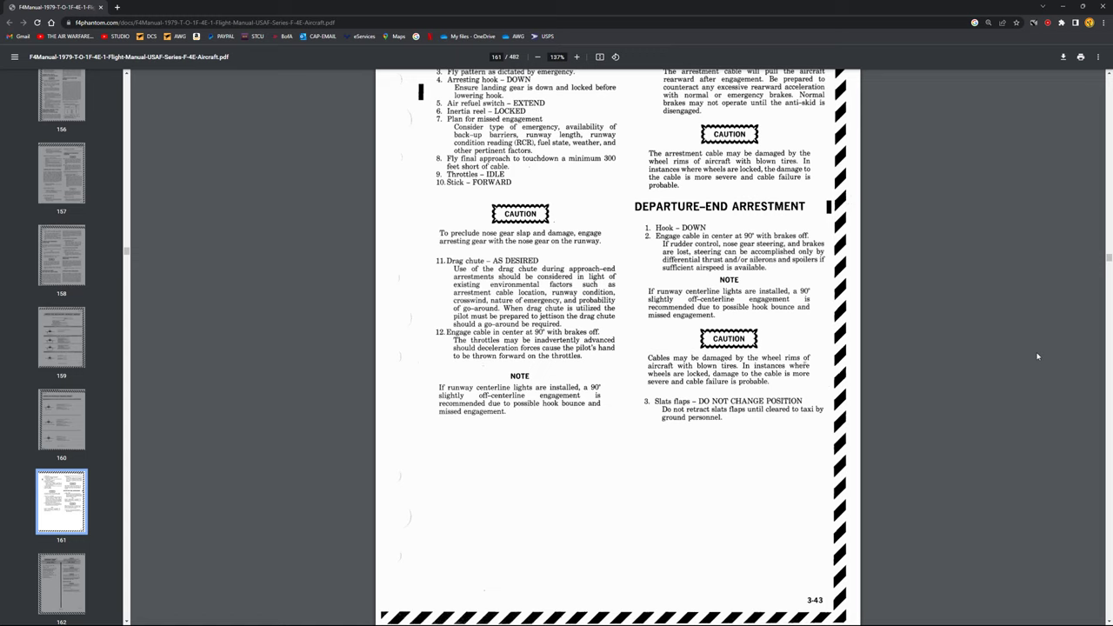
pyautogui.moveTo(1043, 360)
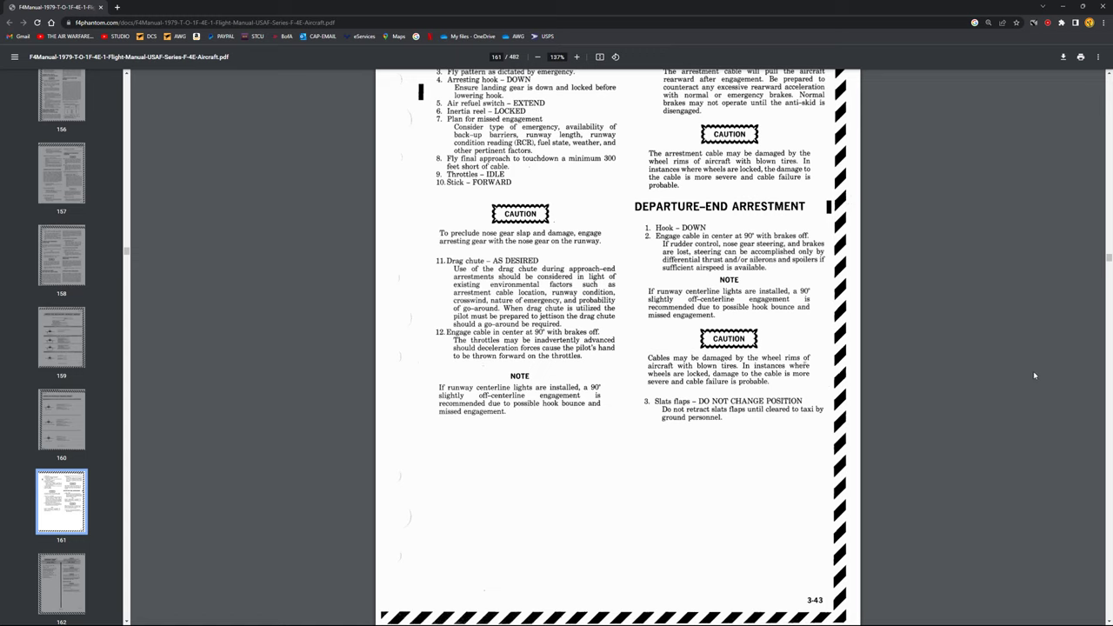
pyautogui.moveTo(1032, 372)
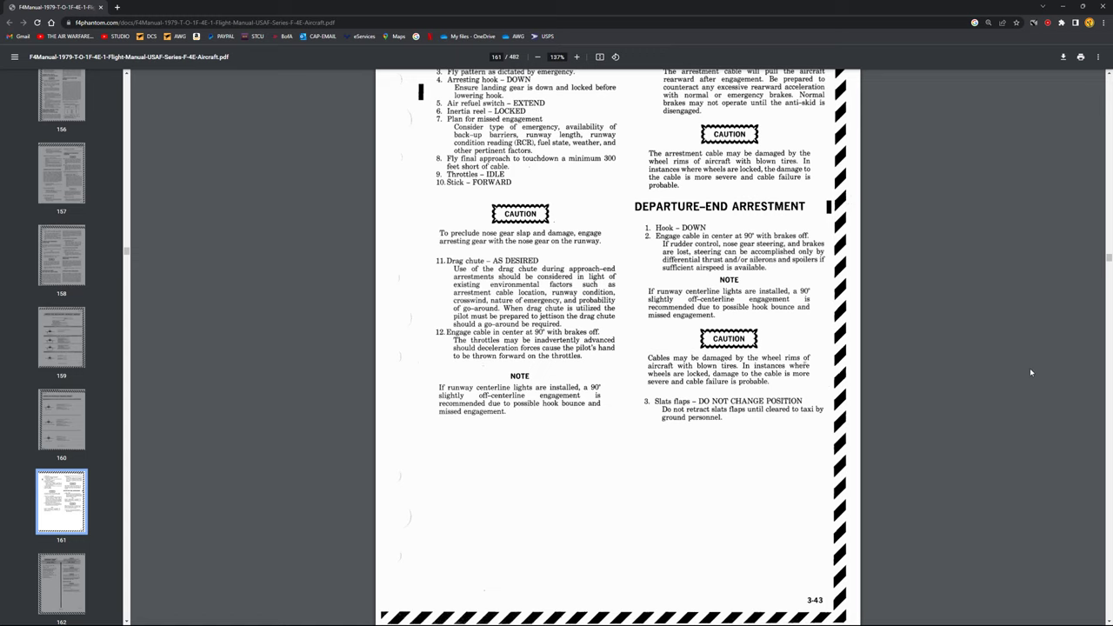